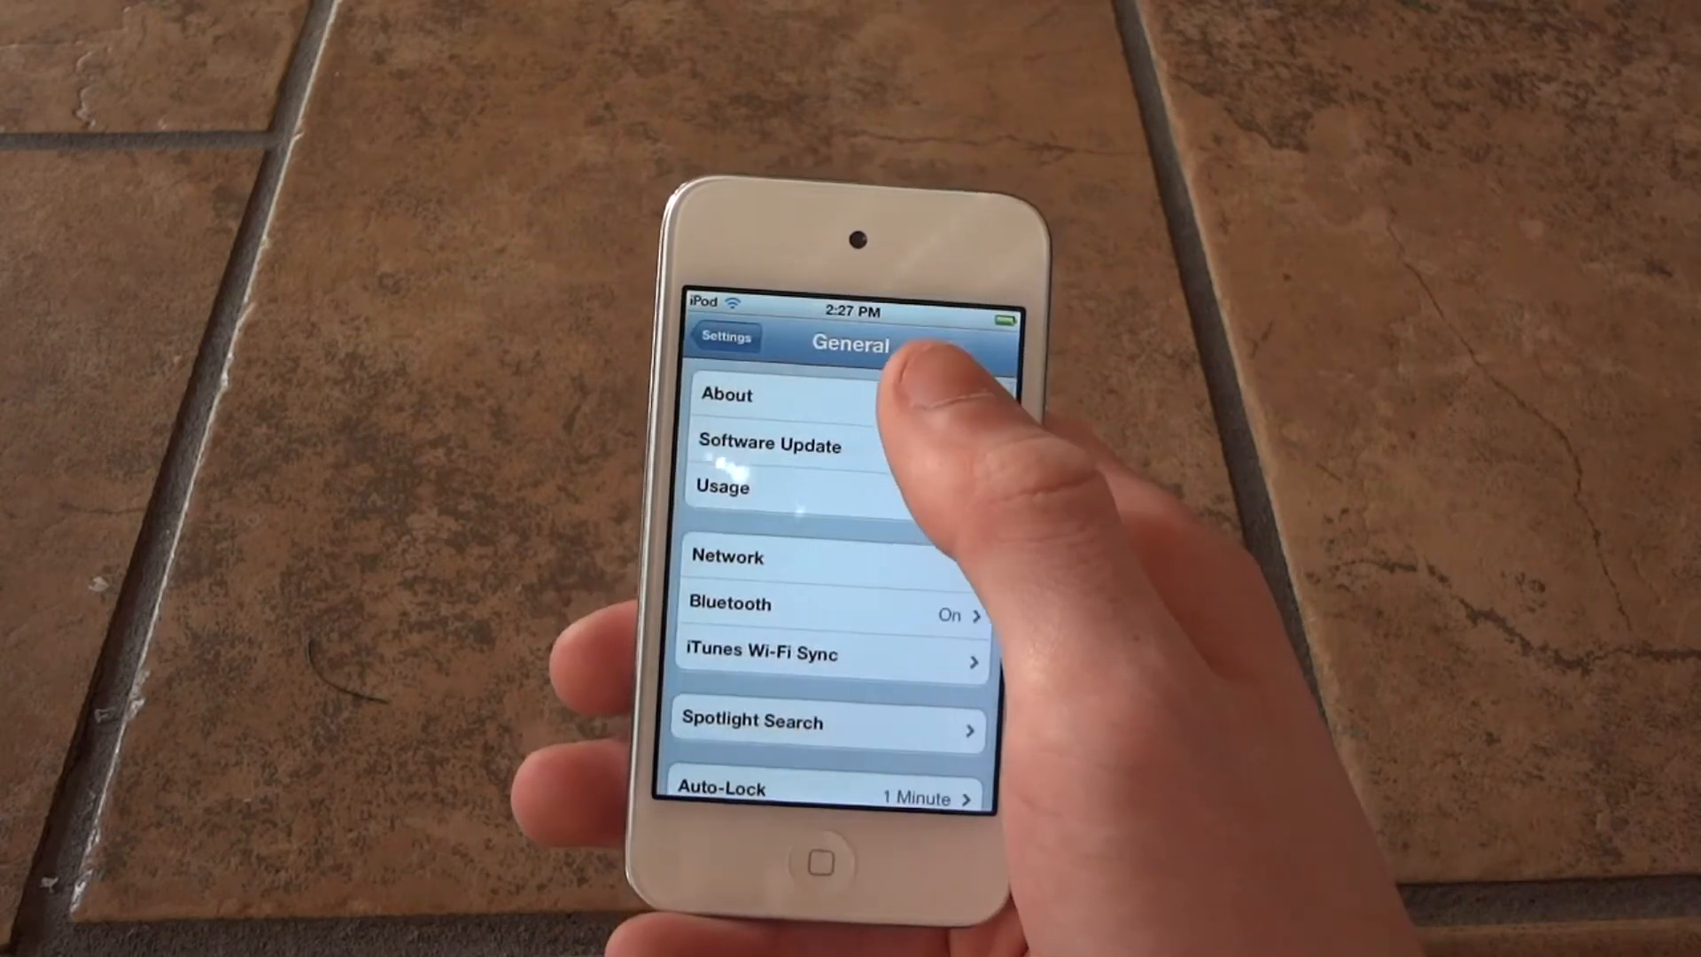
- Open About in the iPod's General settings to check the iOS version
click(771, 445)
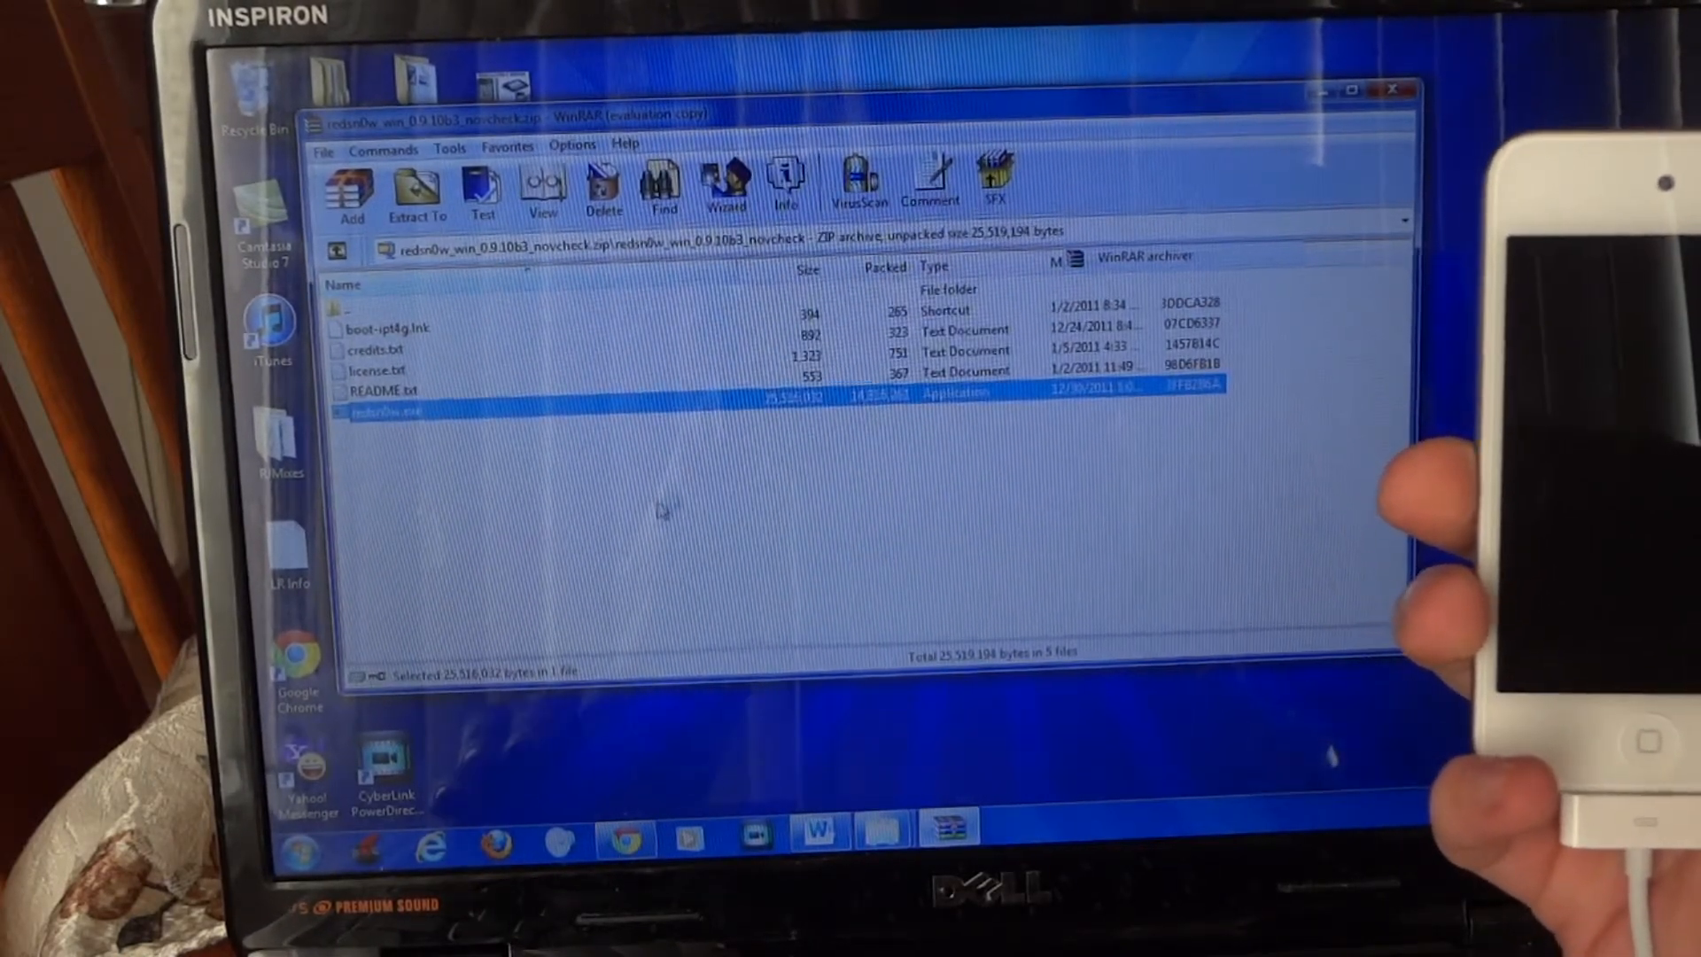
- Launch redsn0w.exe from the WinRAR archive and continue with the iPod off and connected
double_click(391, 411)
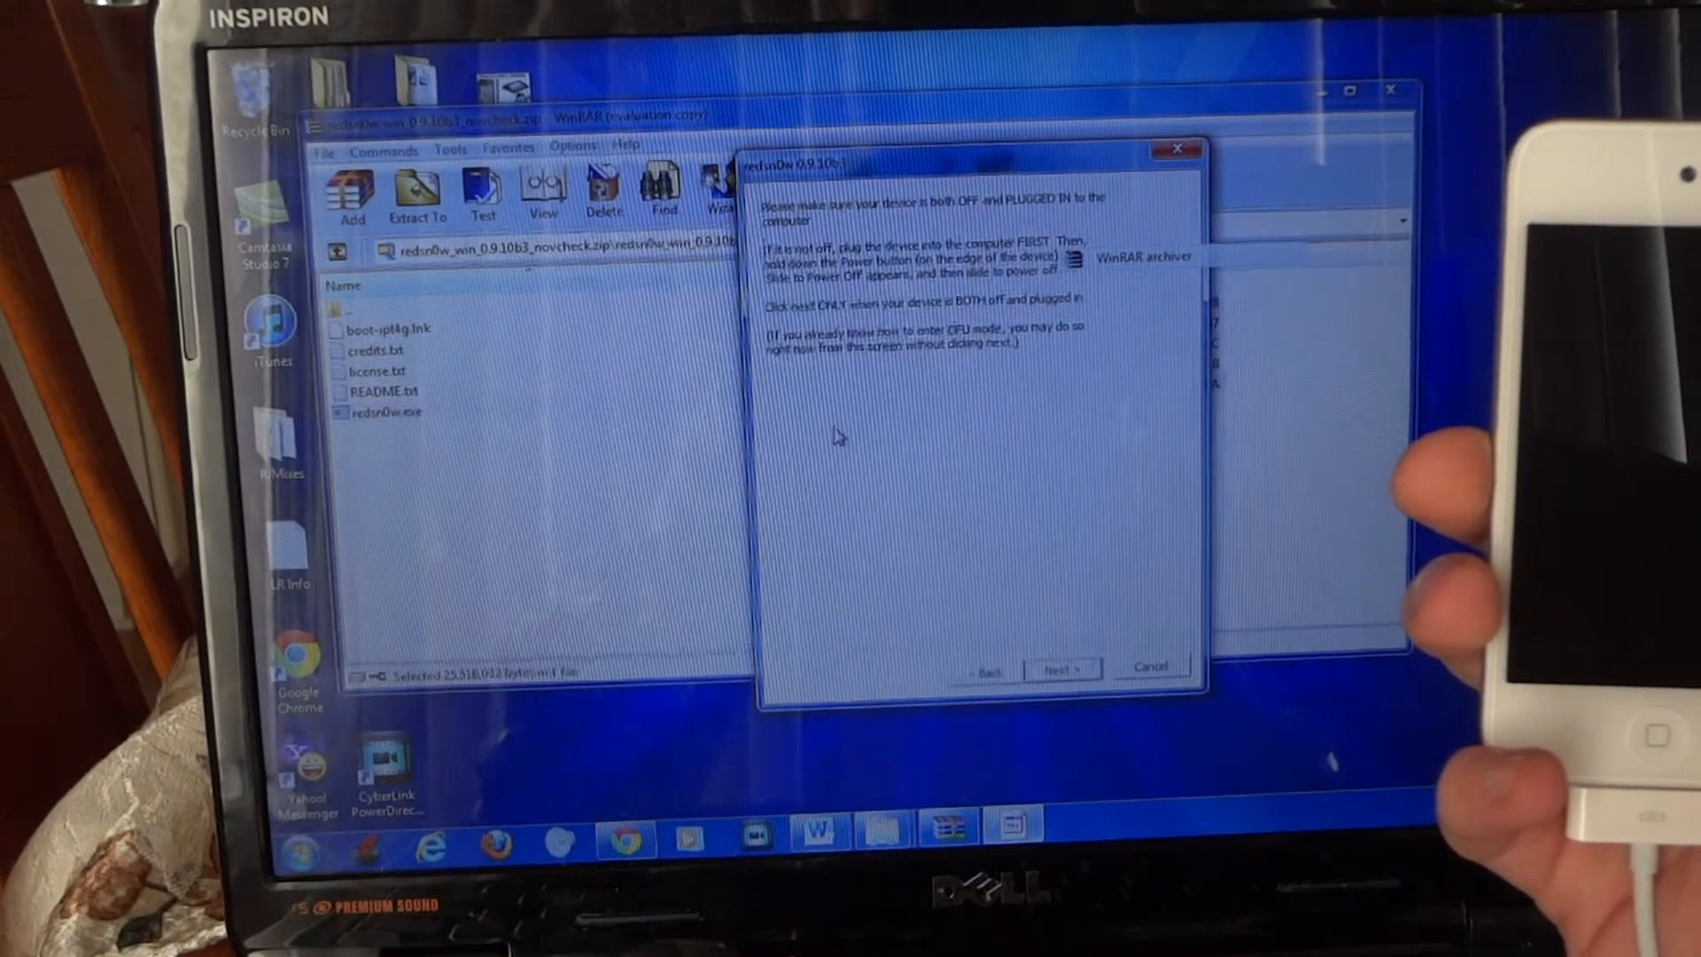
click(1062, 668)
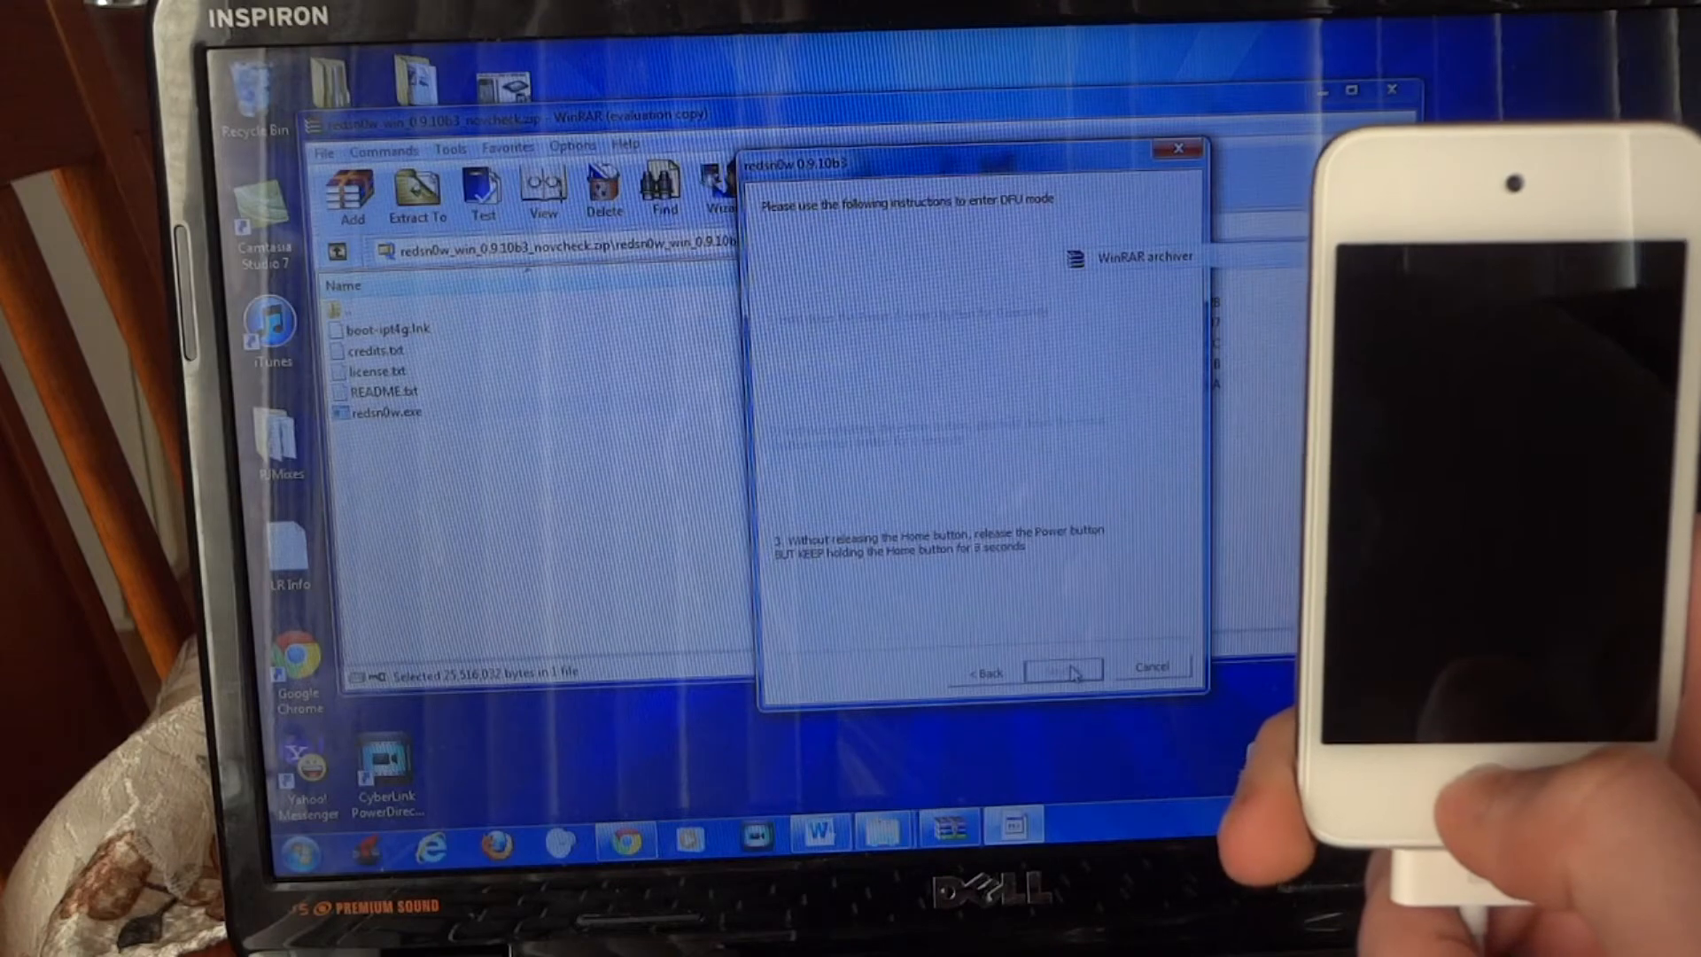
- Start redsn0w's guided DFU entry: hold Power, then Power and Home, then Home alone
click(1063, 666)
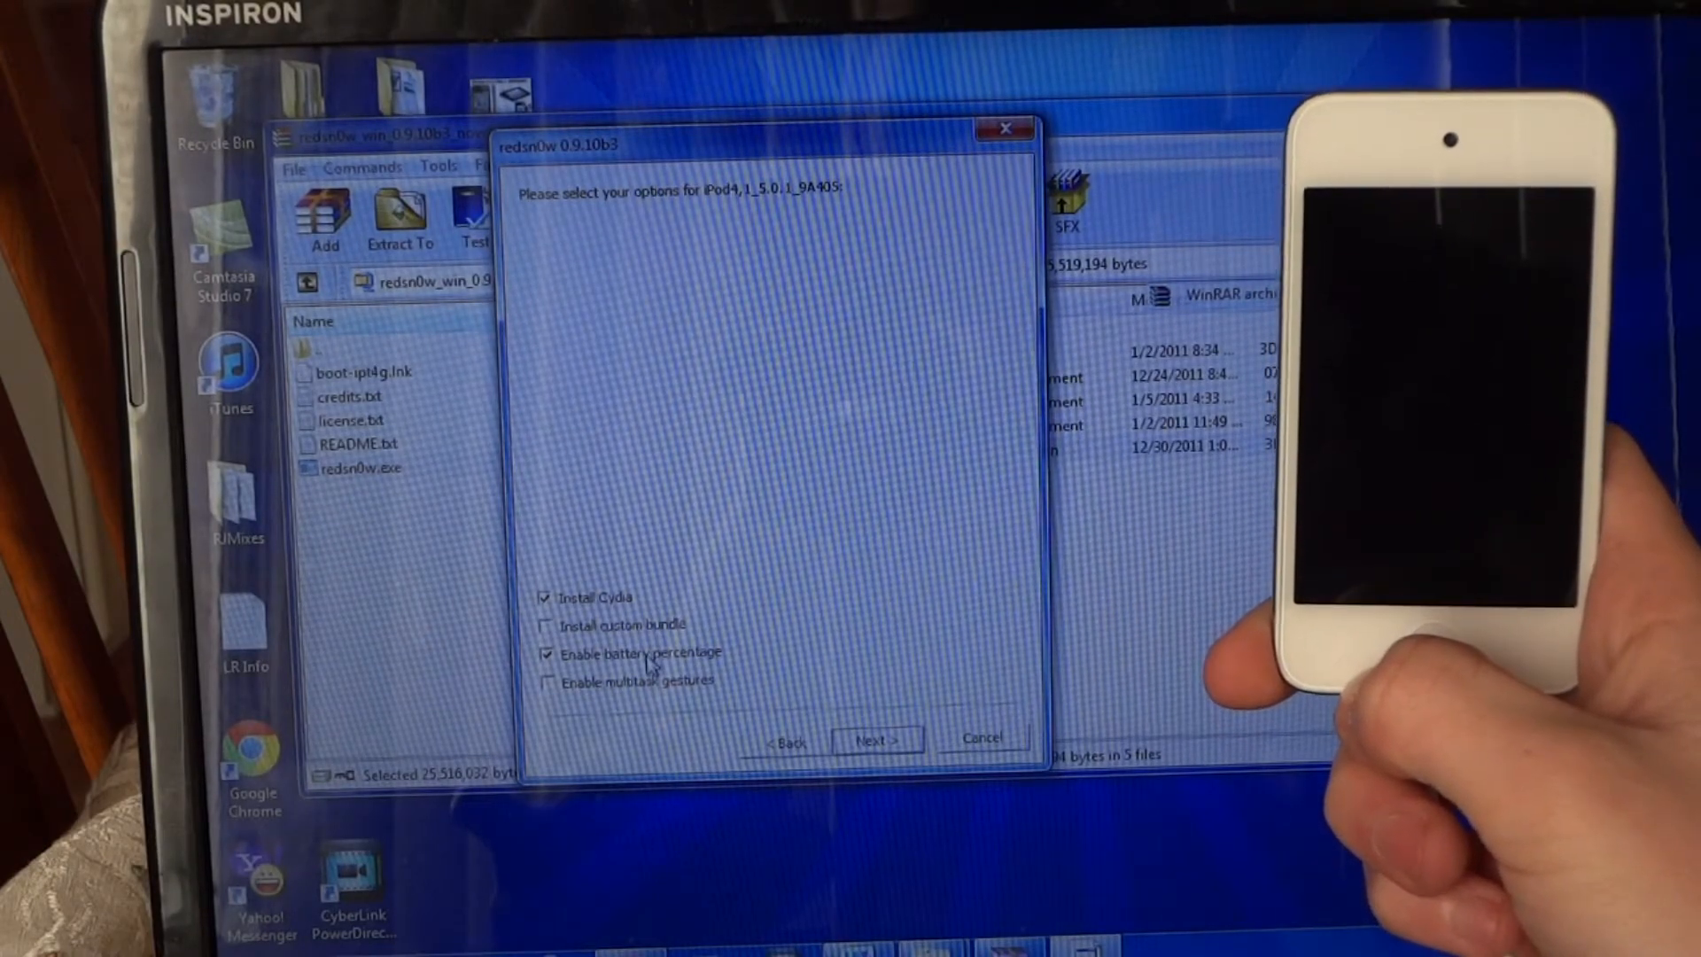
- Enable the battery percentage option alongside Install Cydia in redsn0w
click(875, 740)
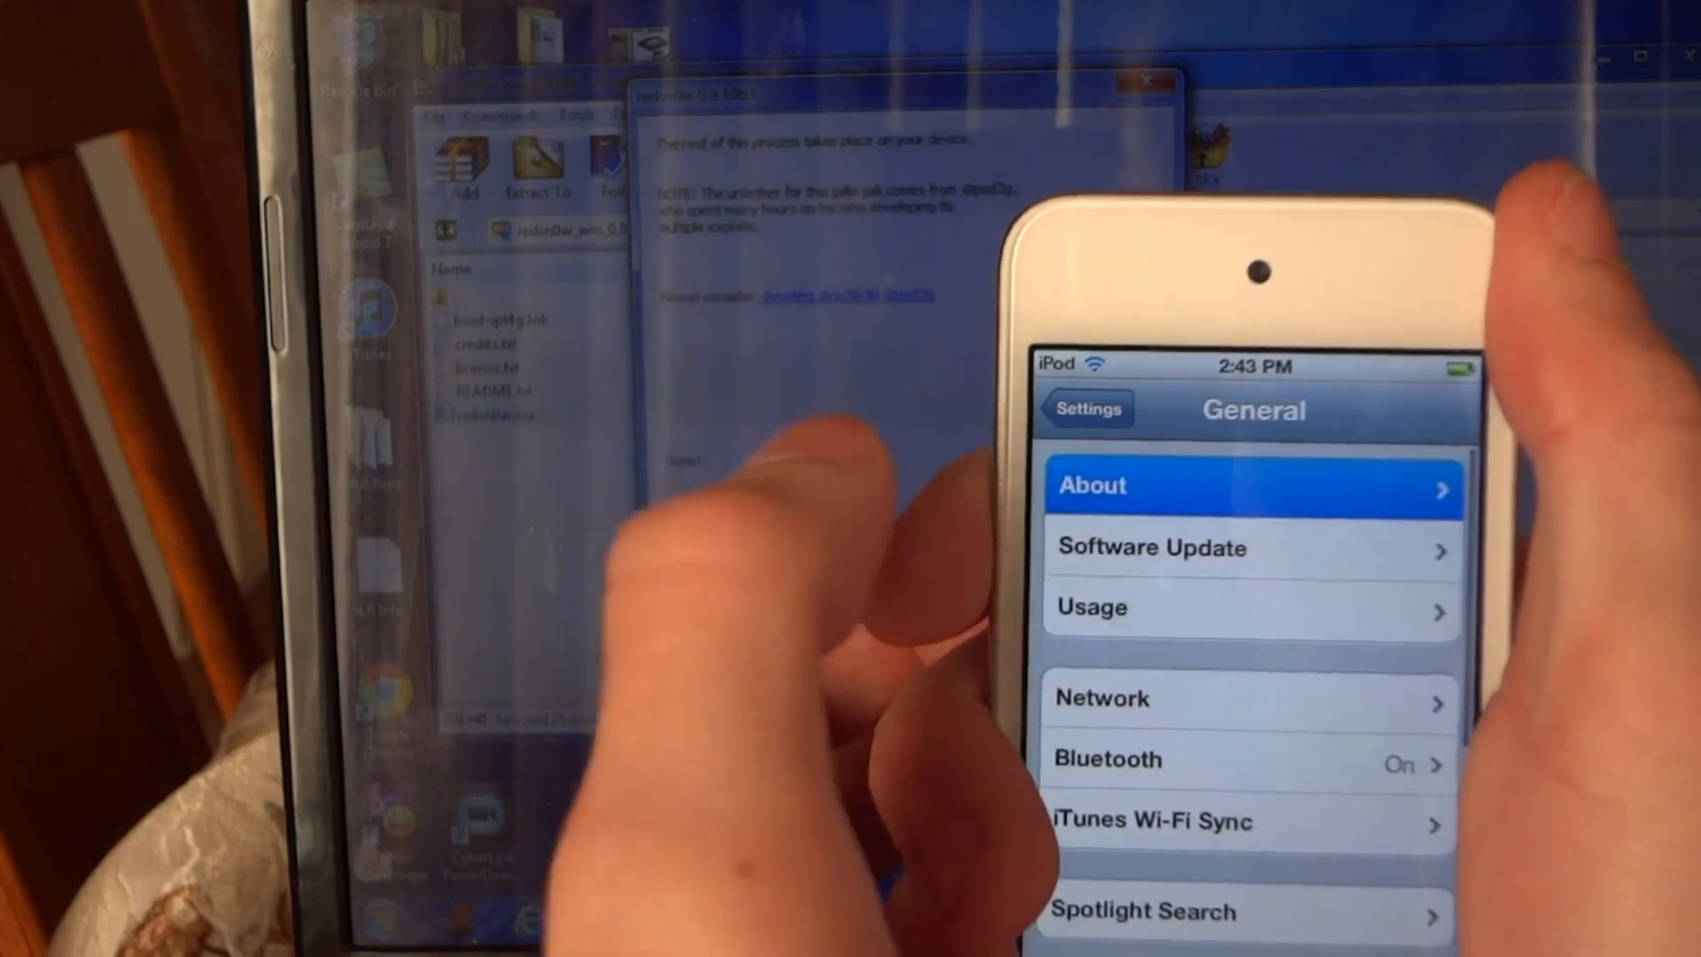
- Open the iPod's About page to confirm iOS version 5.0.1 (9A405)
click(1247, 484)
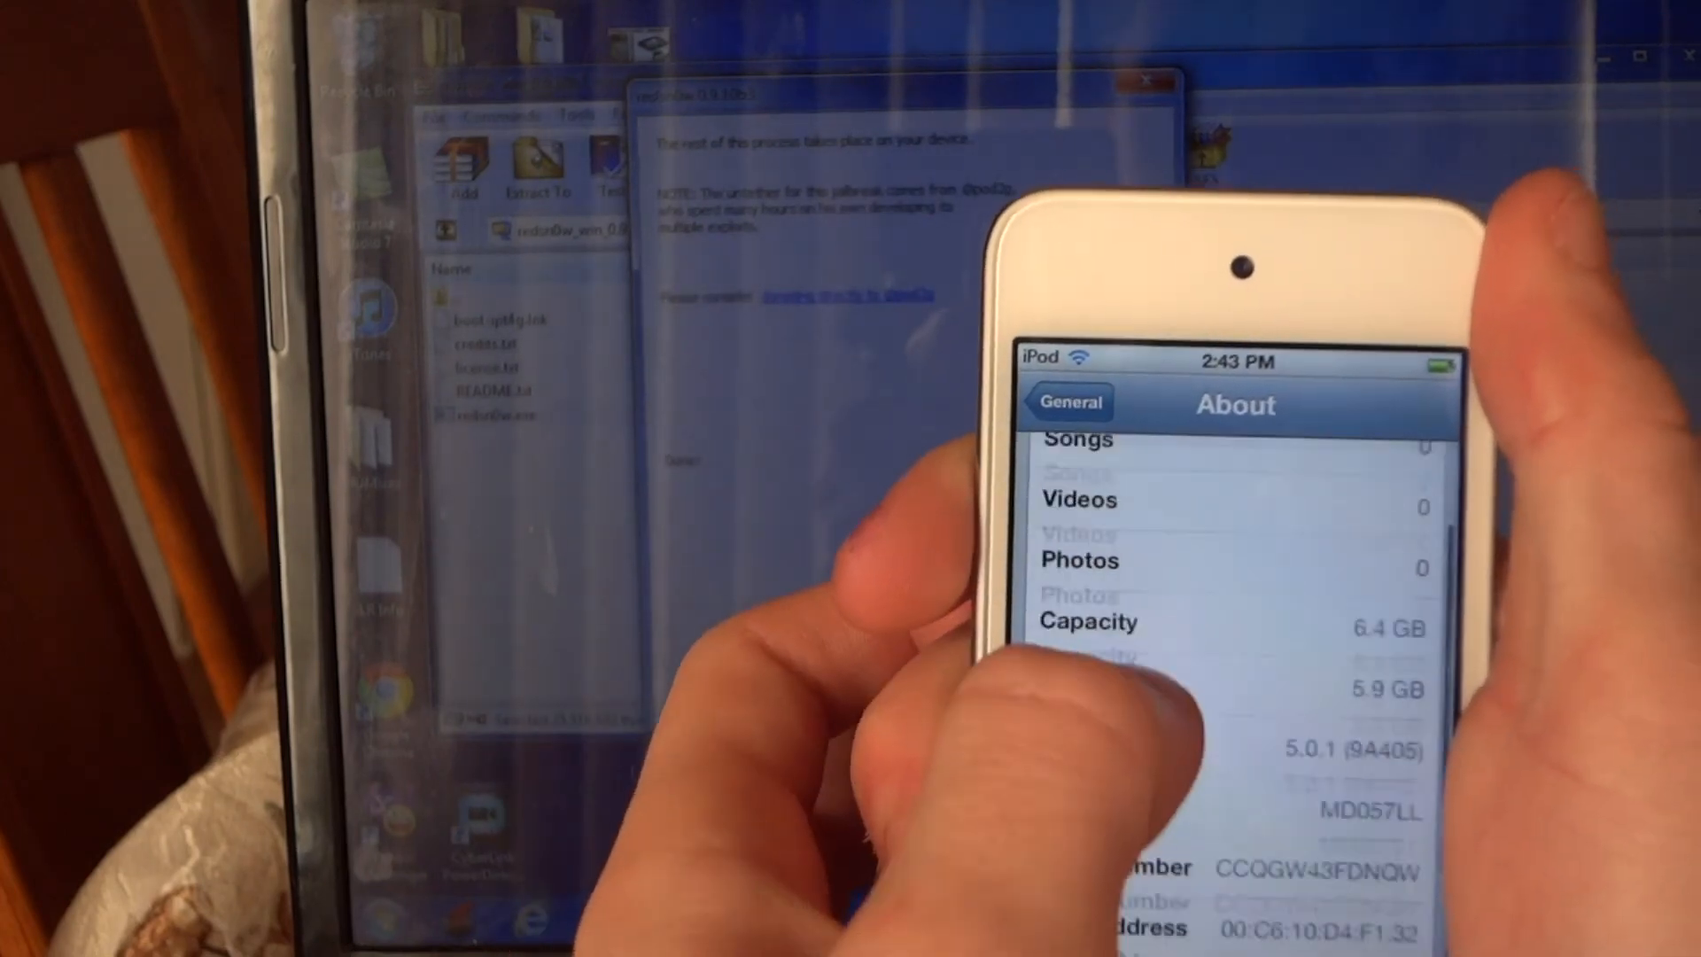